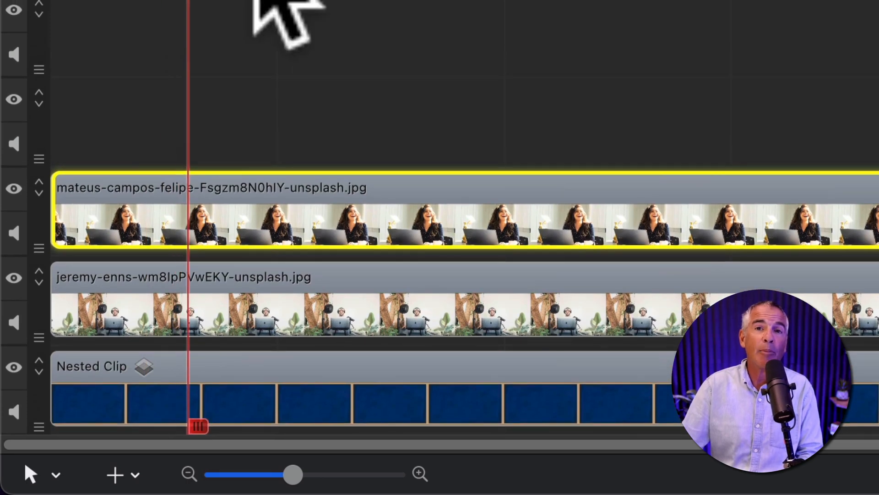
# Play the timeline to watch the man's photo enlarge and the woman's shrink, then pause.
pyautogui.scroll(-3)
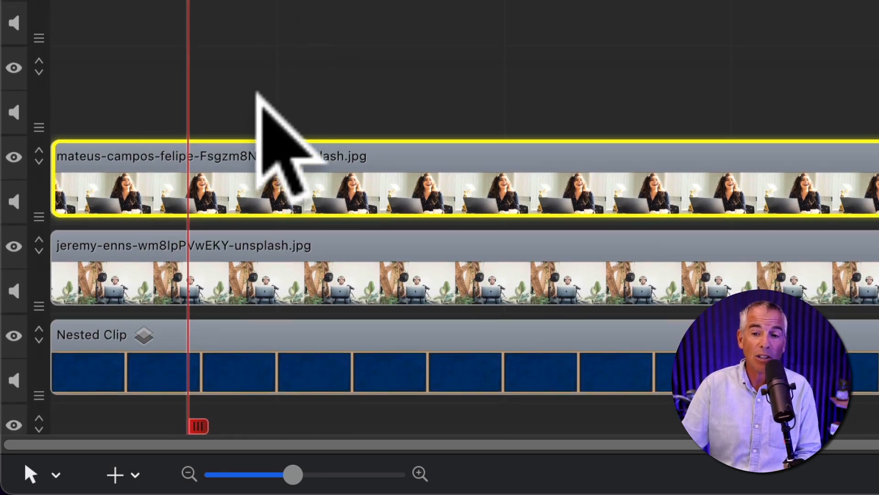
pyautogui.moveTo(303, 224)
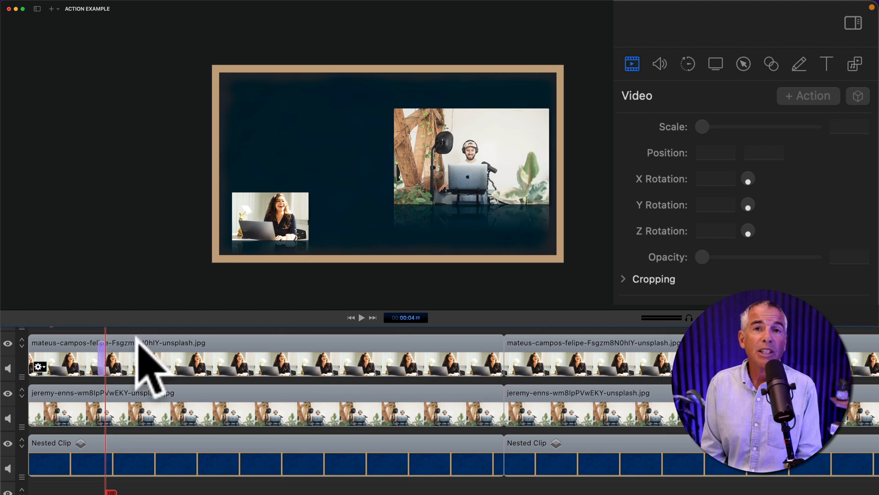
pyautogui.moveTo(159, 387)
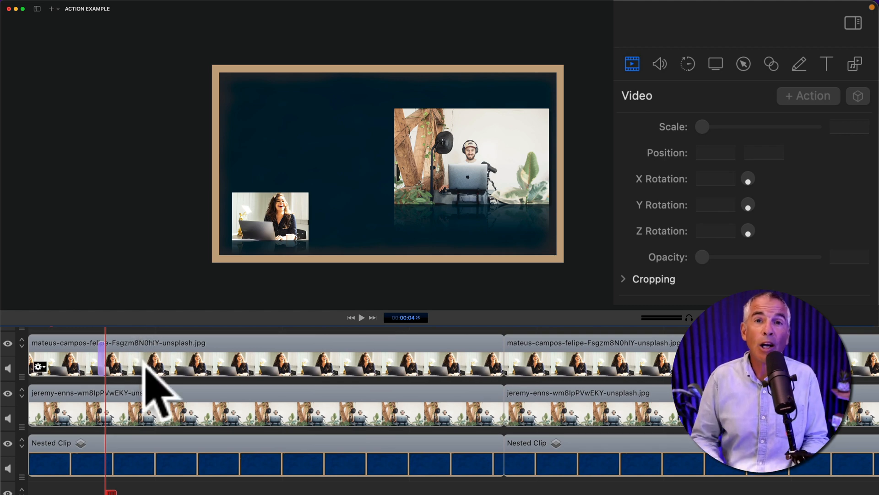
pyautogui.moveTo(135, 459)
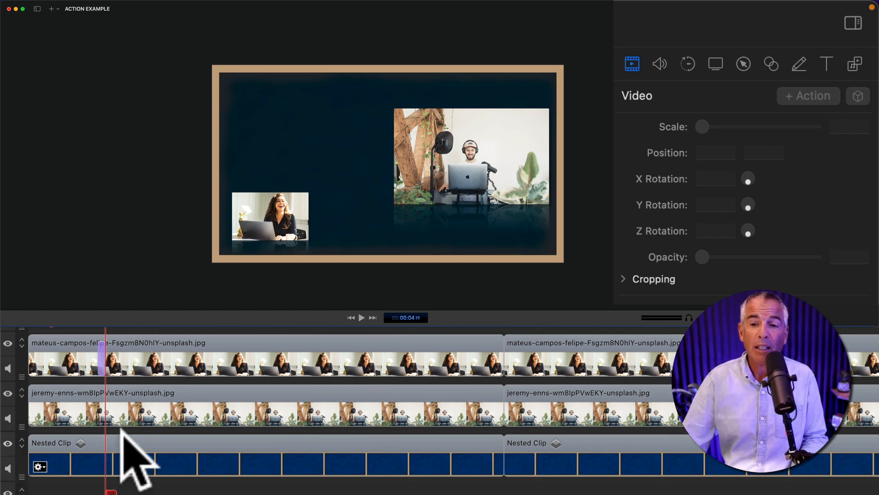
pyautogui.click(225, 407)
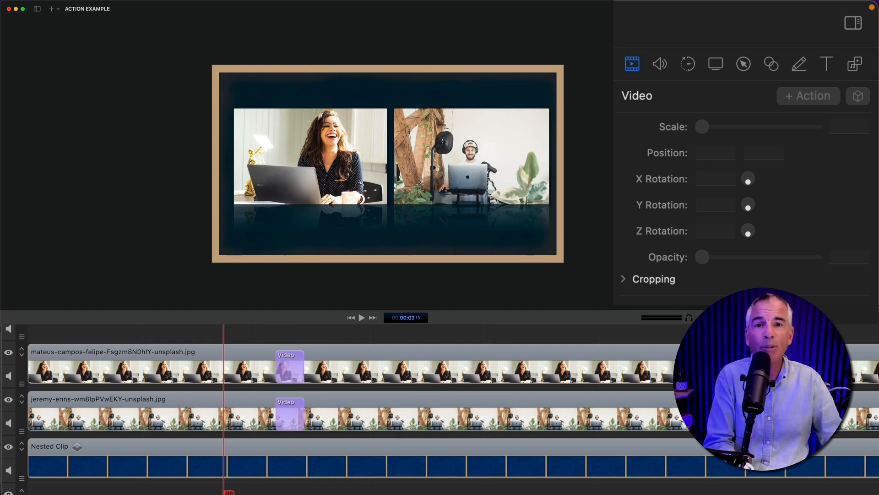
pyautogui.click(362, 318)
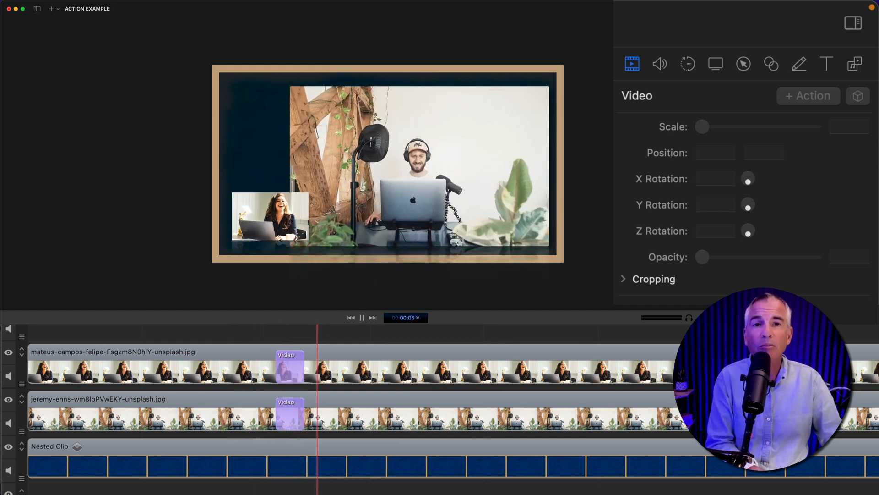
pyautogui.click(362, 318)
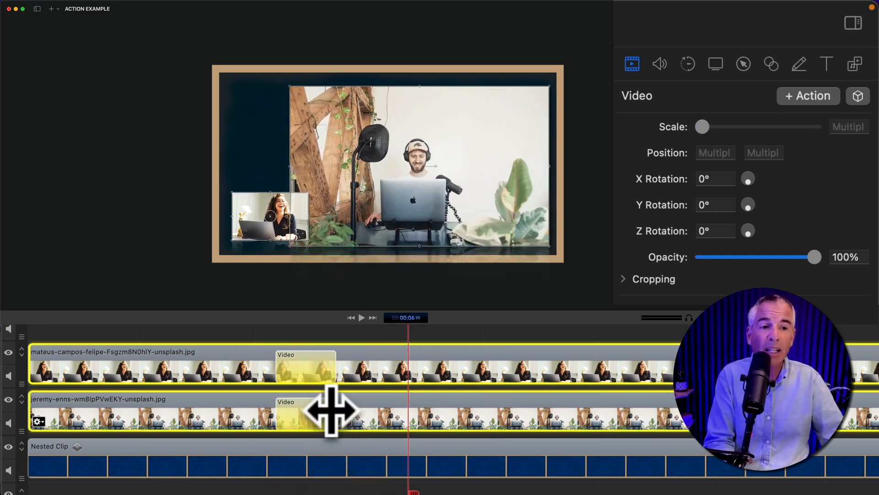
pyautogui.click(362, 318)
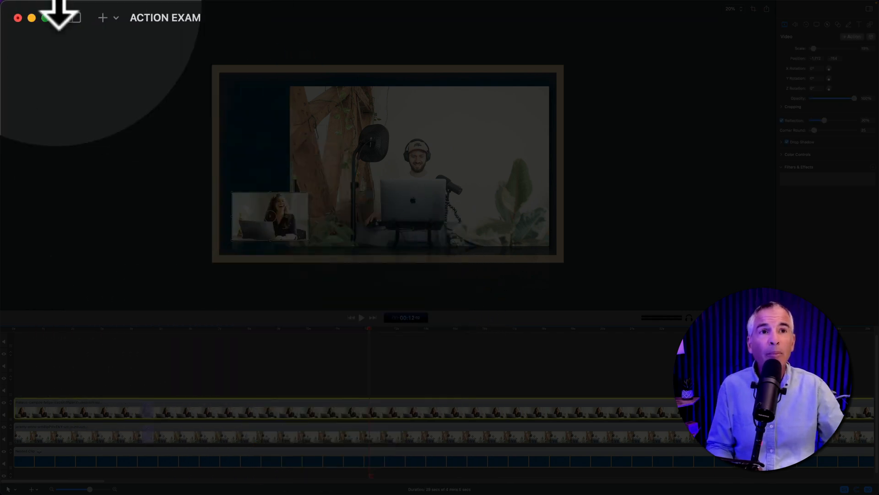
pyautogui.click(149, 9)
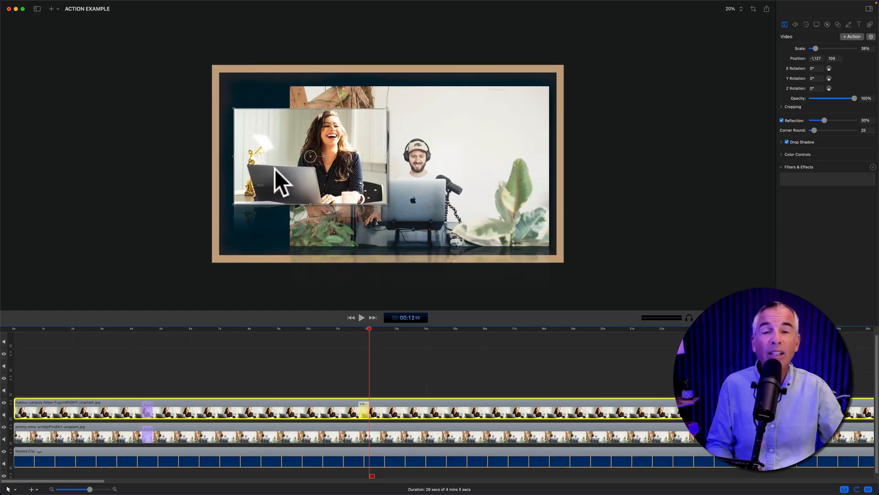
pyautogui.moveTo(317, 256)
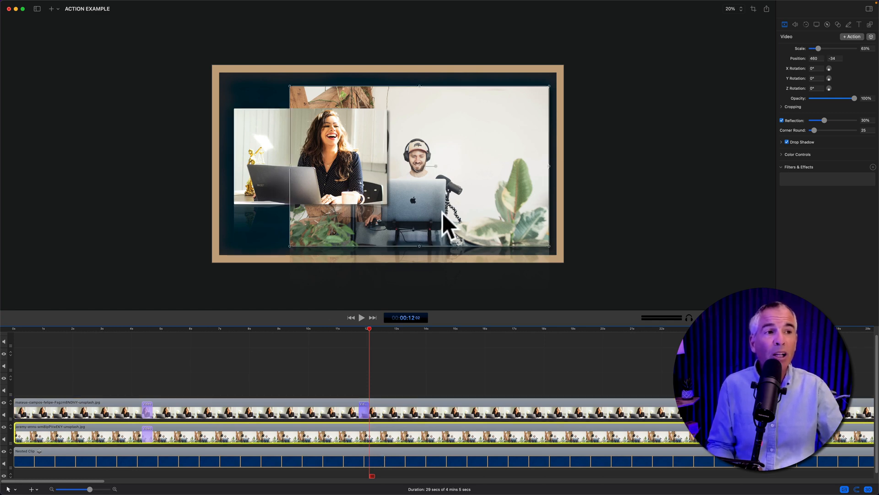
pyautogui.click(156, 9)
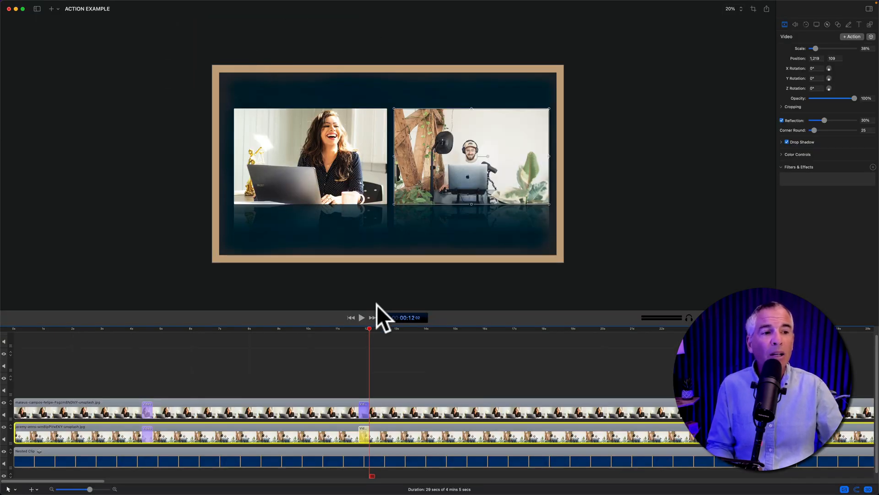
pyautogui.click(137, 328)
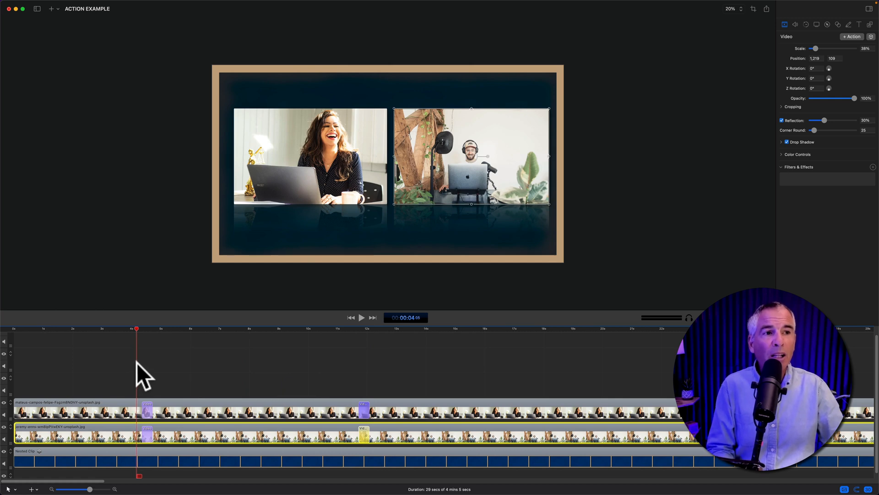
pyautogui.click(291, 328)
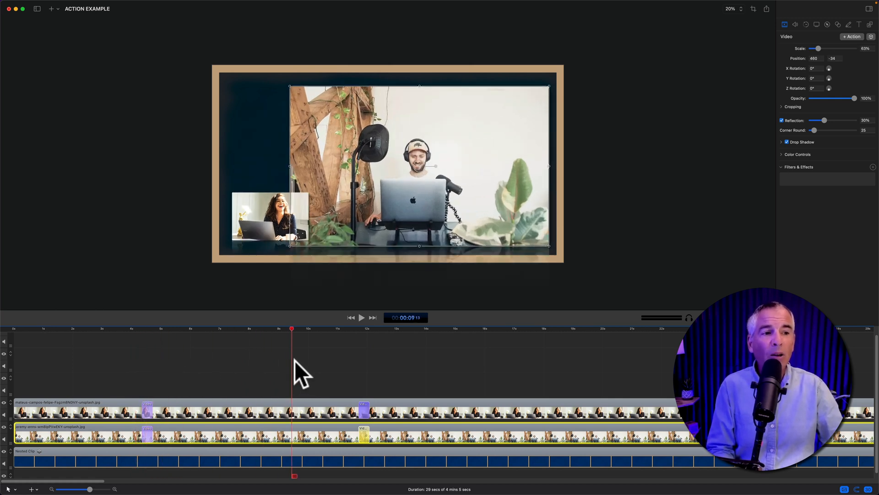
pyautogui.click(360, 318)
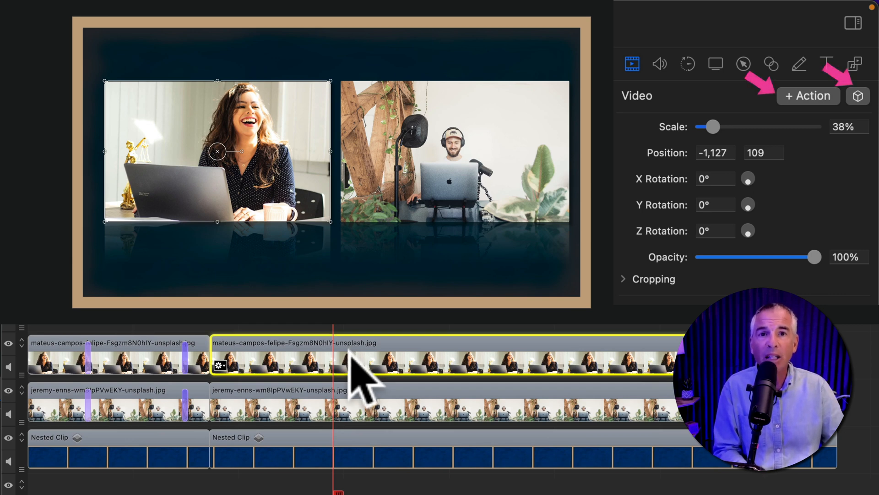
pyautogui.moveTo(819, 129)
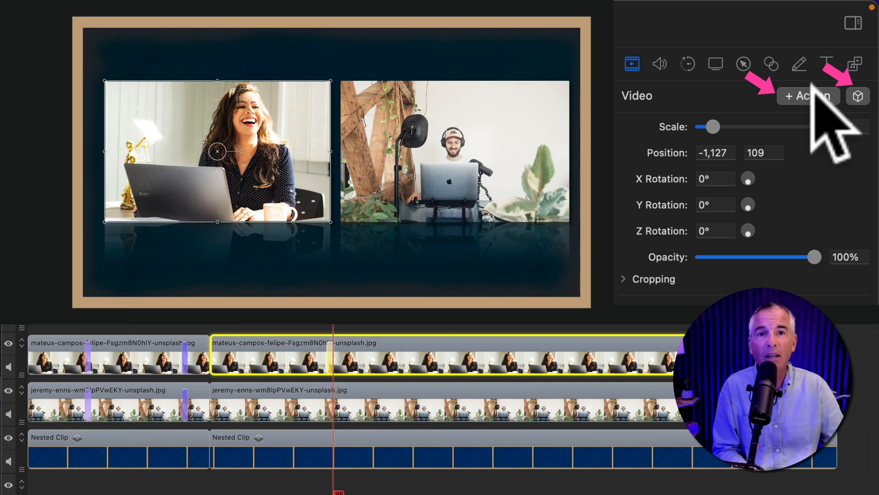
pyautogui.moveTo(858, 96)
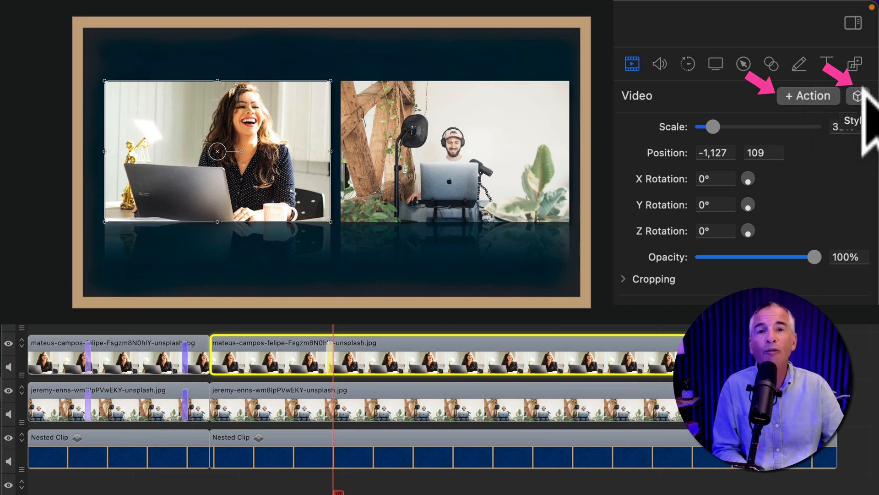
# Apply the DEFAULT LEFT style preset to the woman's photo clip.
pyautogui.click(859, 95)
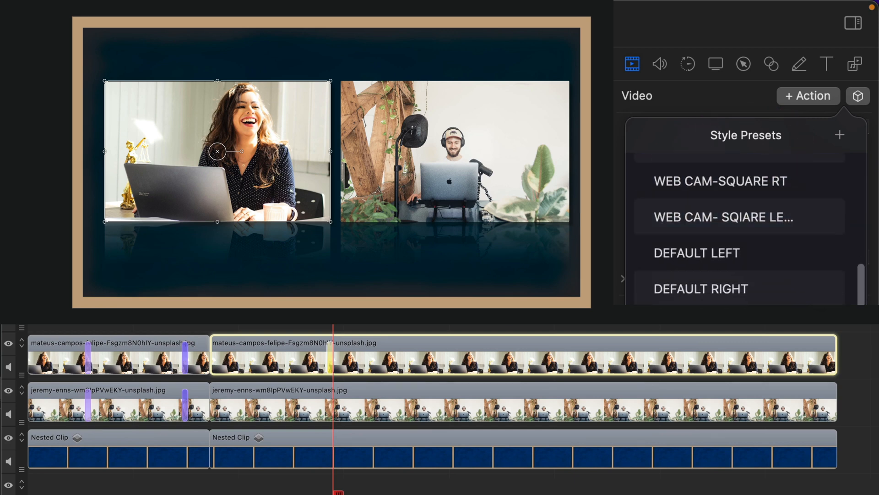
pyautogui.click(696, 253)
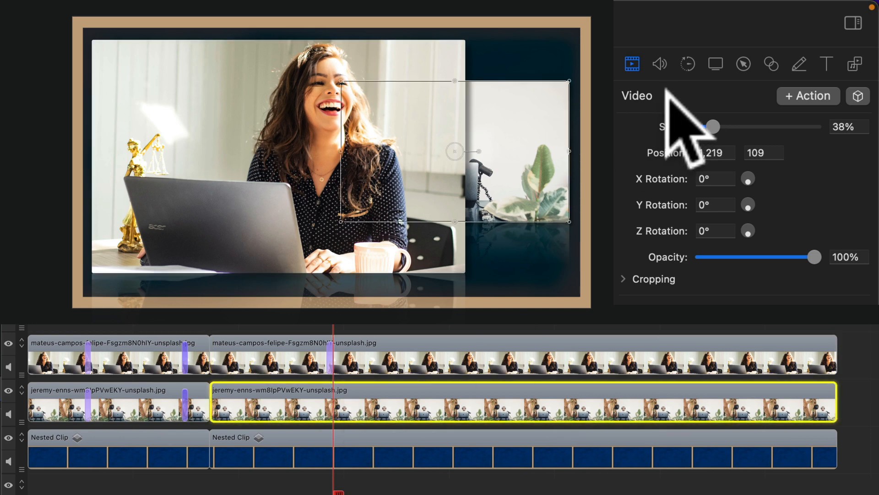
pyautogui.moveTo(819, 118)
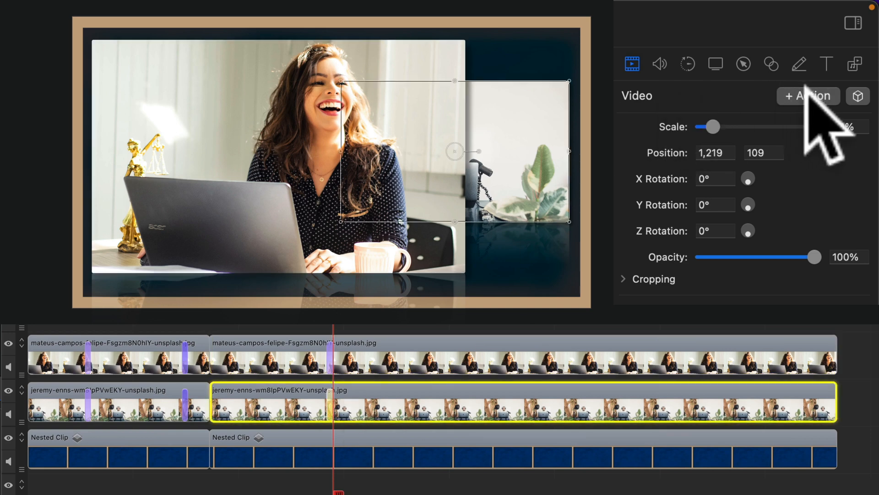
# Apply the small lower-right corner style preset to the man's photo clip.
pyautogui.click(858, 96)
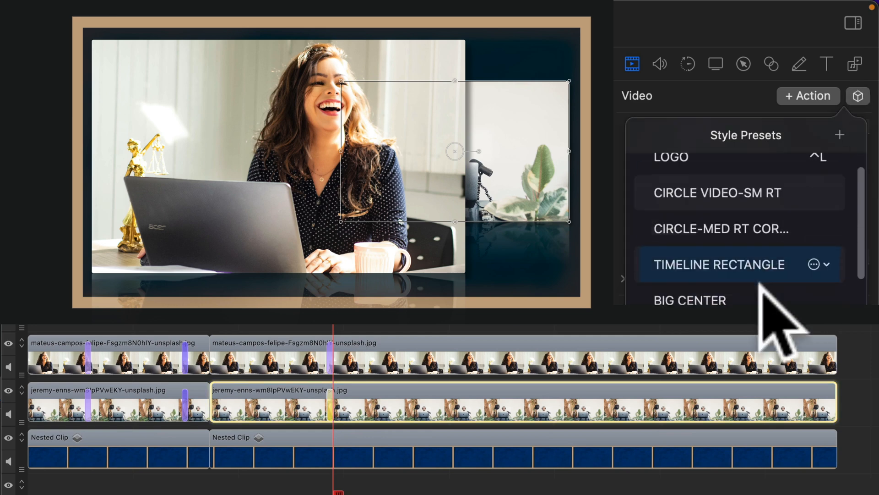
pyautogui.scroll(-3)
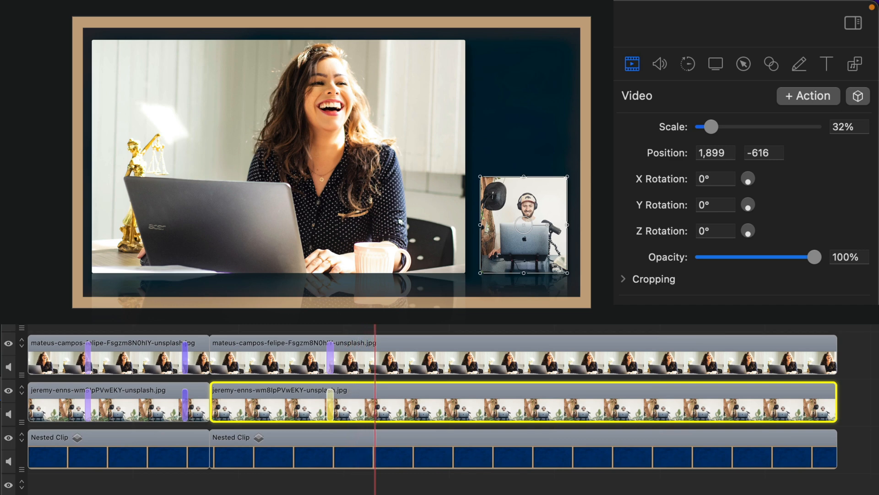
pyautogui.click(399, 393)
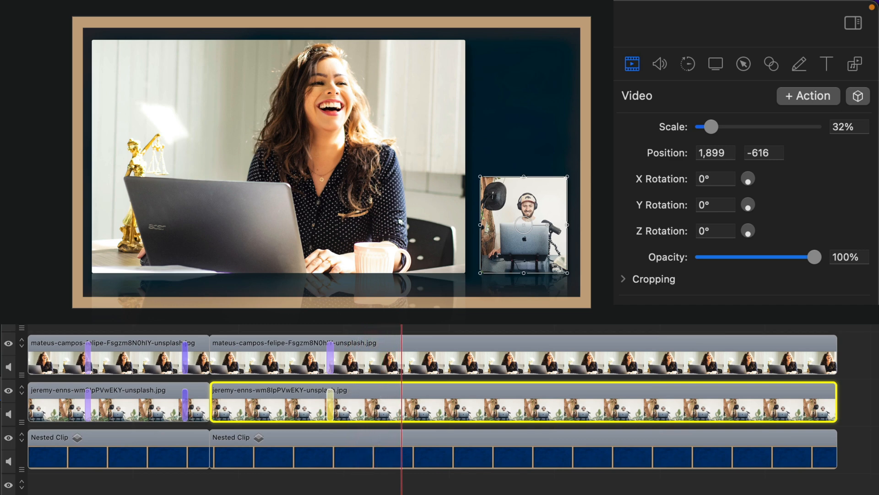
# Apply the medium left-side preset to the woman's photo and bring up presets for the man's clip.
pyautogui.click(504, 357)
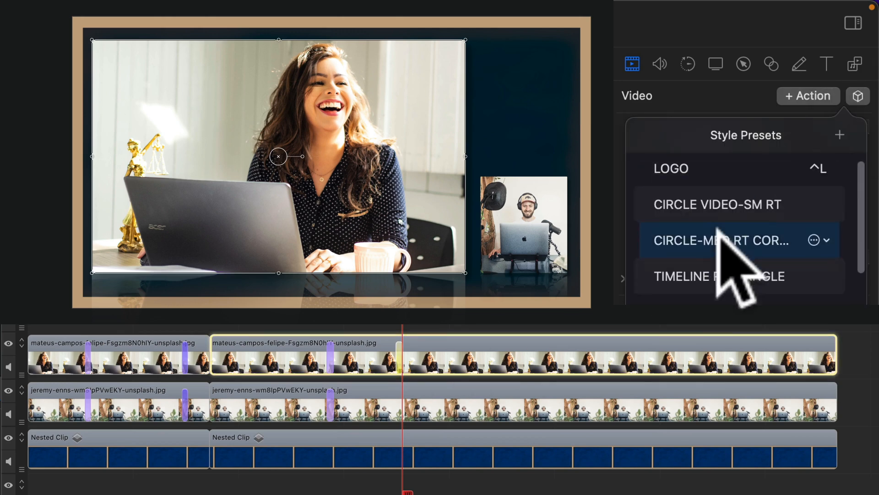
pyautogui.click(721, 240)
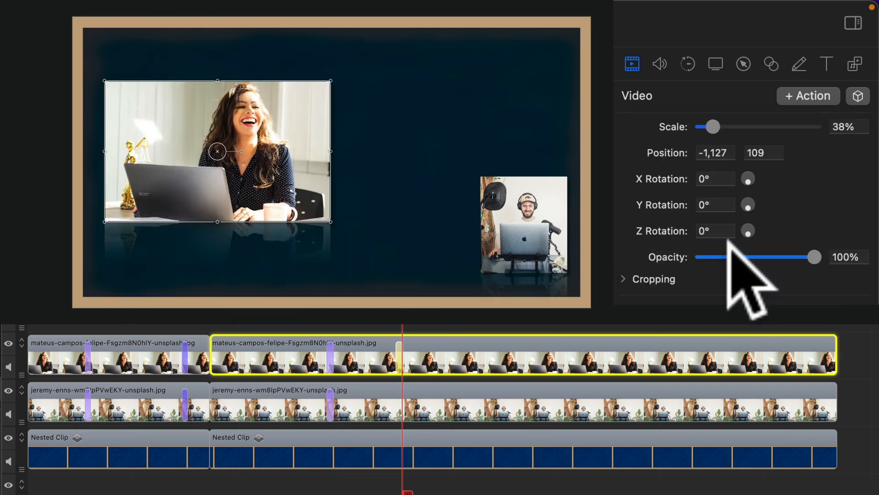
pyautogui.moveTo(671, 336)
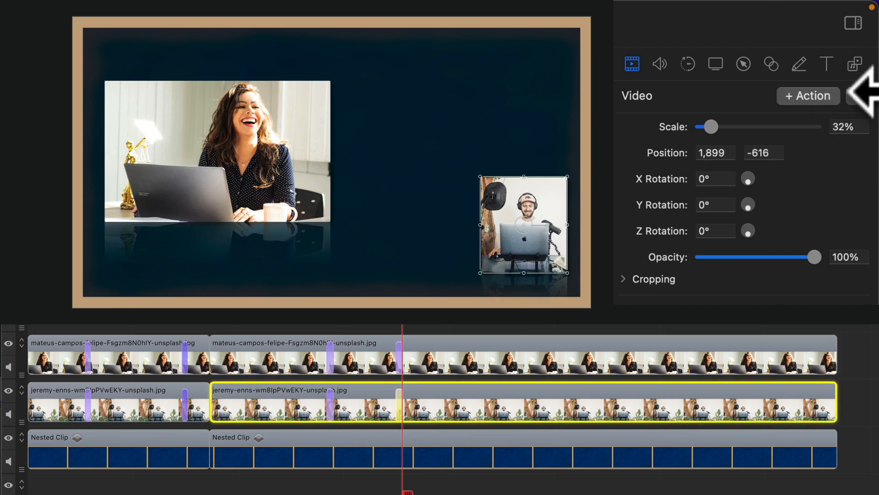
pyautogui.click(857, 96)
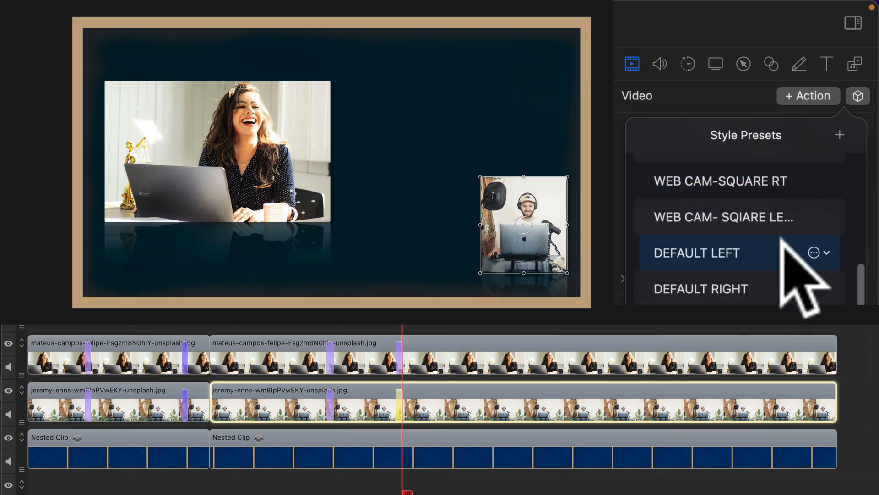